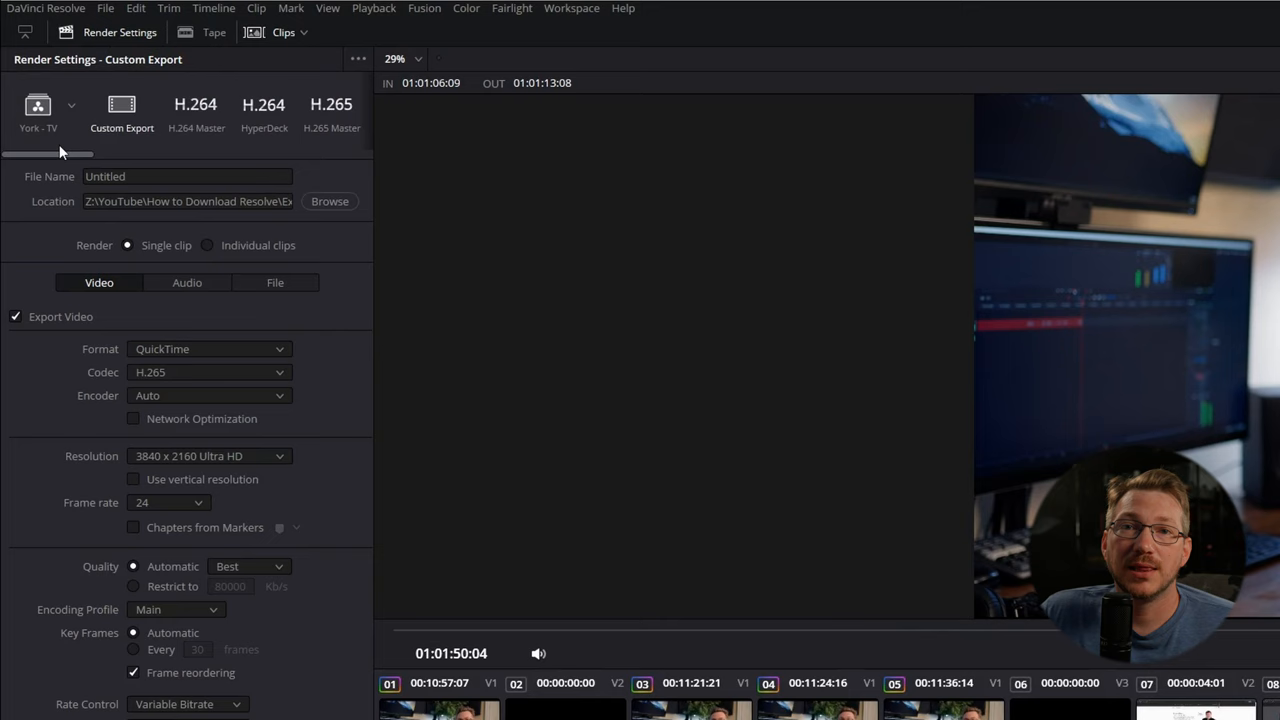
Begin the custom export setup toward MP4 format with the H.264 codec.
left_click(210, 456)
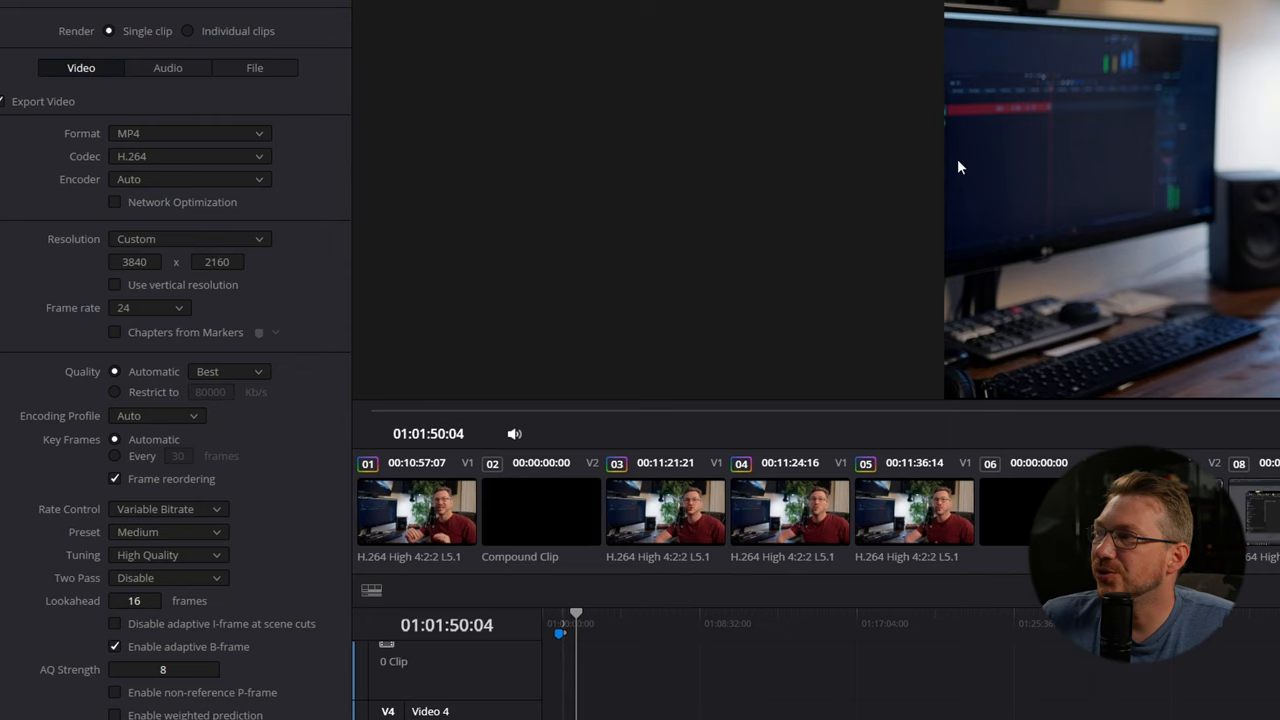
mouse_move(140, 304)
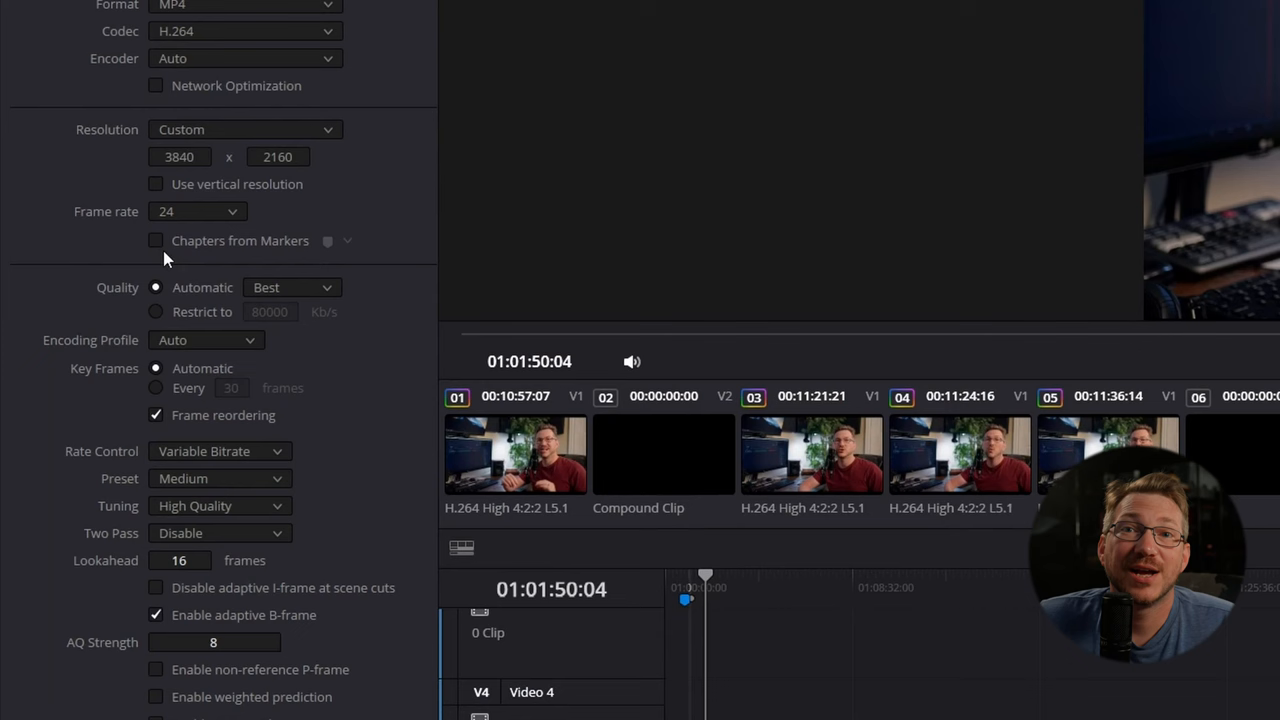
Restrict quality to 50000 Kb/s and set rate control to Constant Bitrate.
left_click(156, 312)
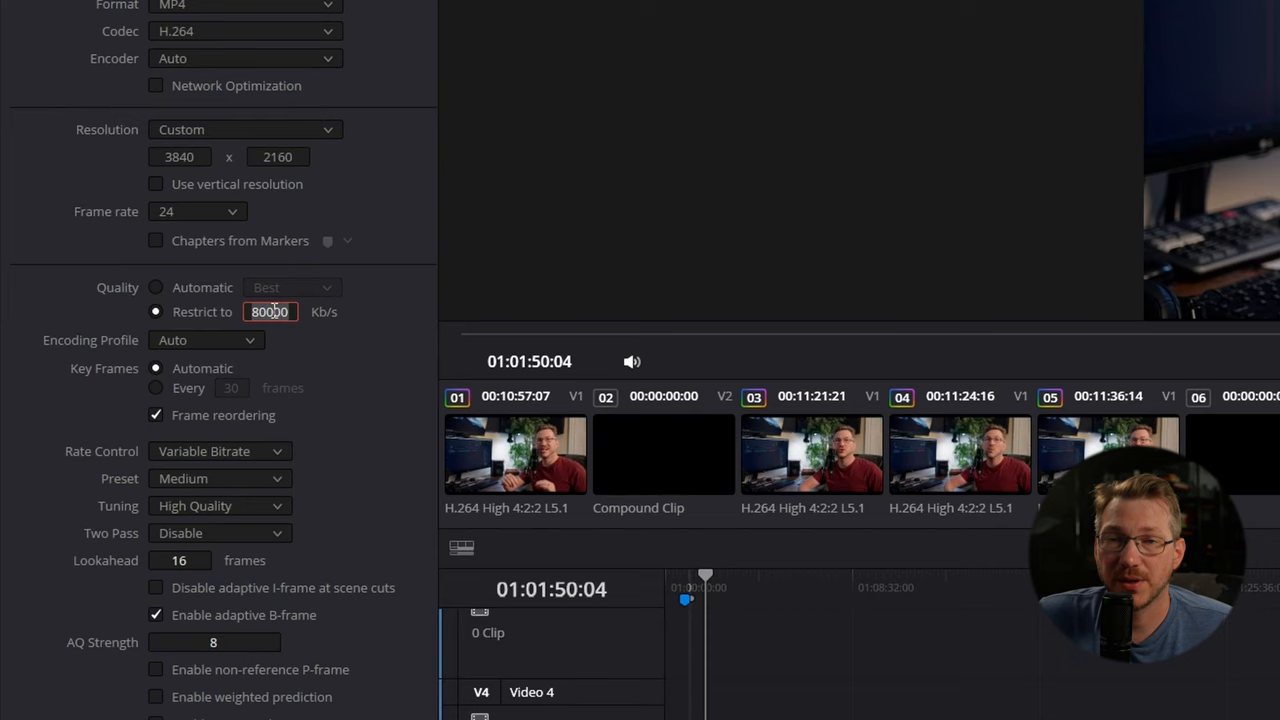
type("50000")
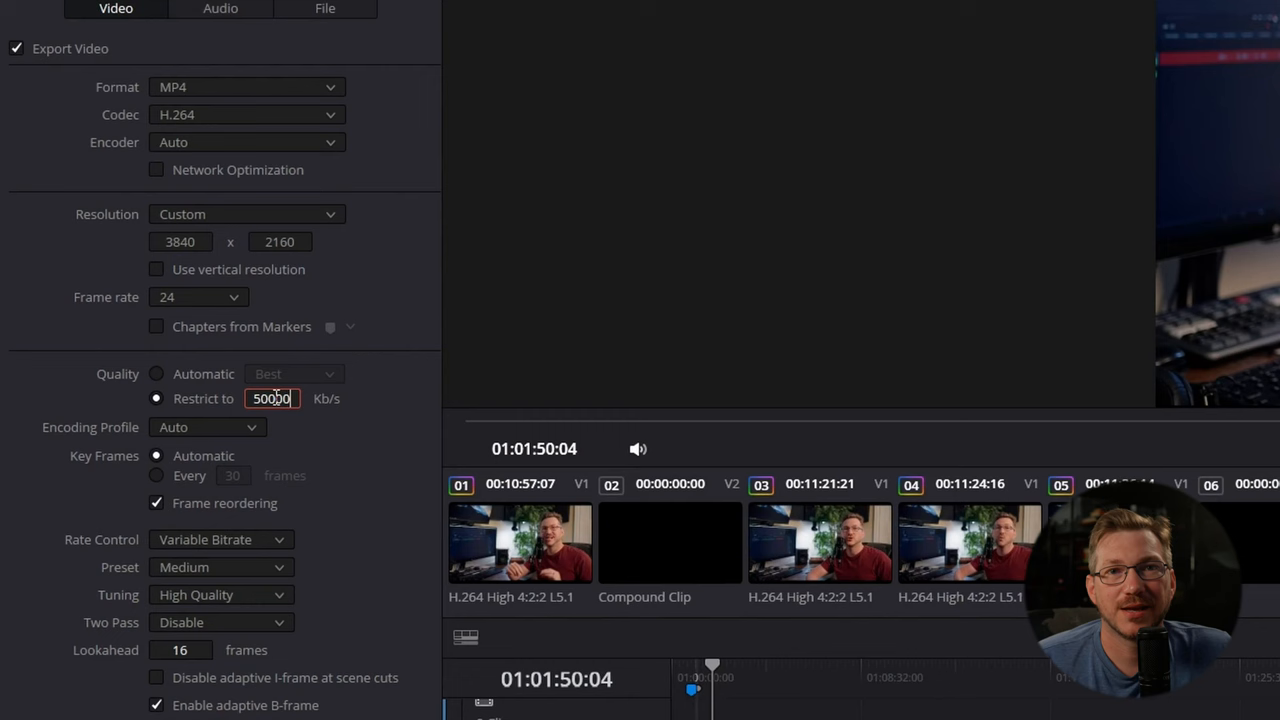
left_click(220, 540)
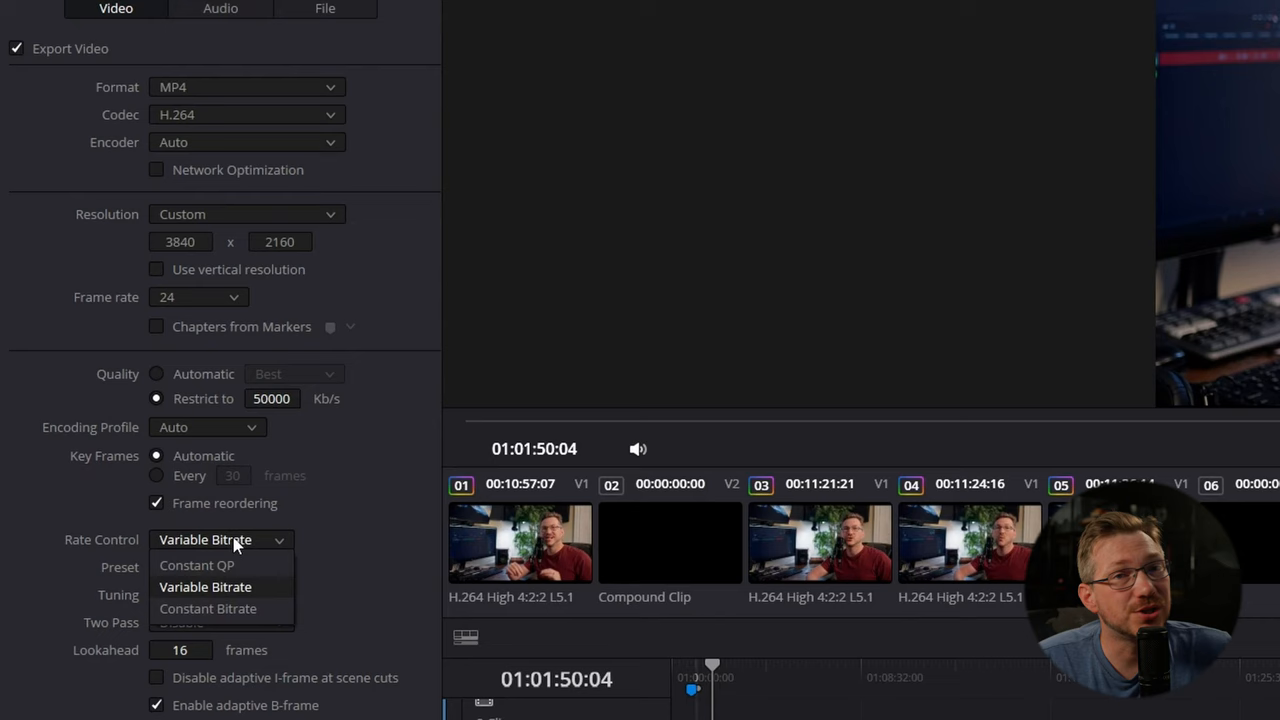
left_click(208, 608)
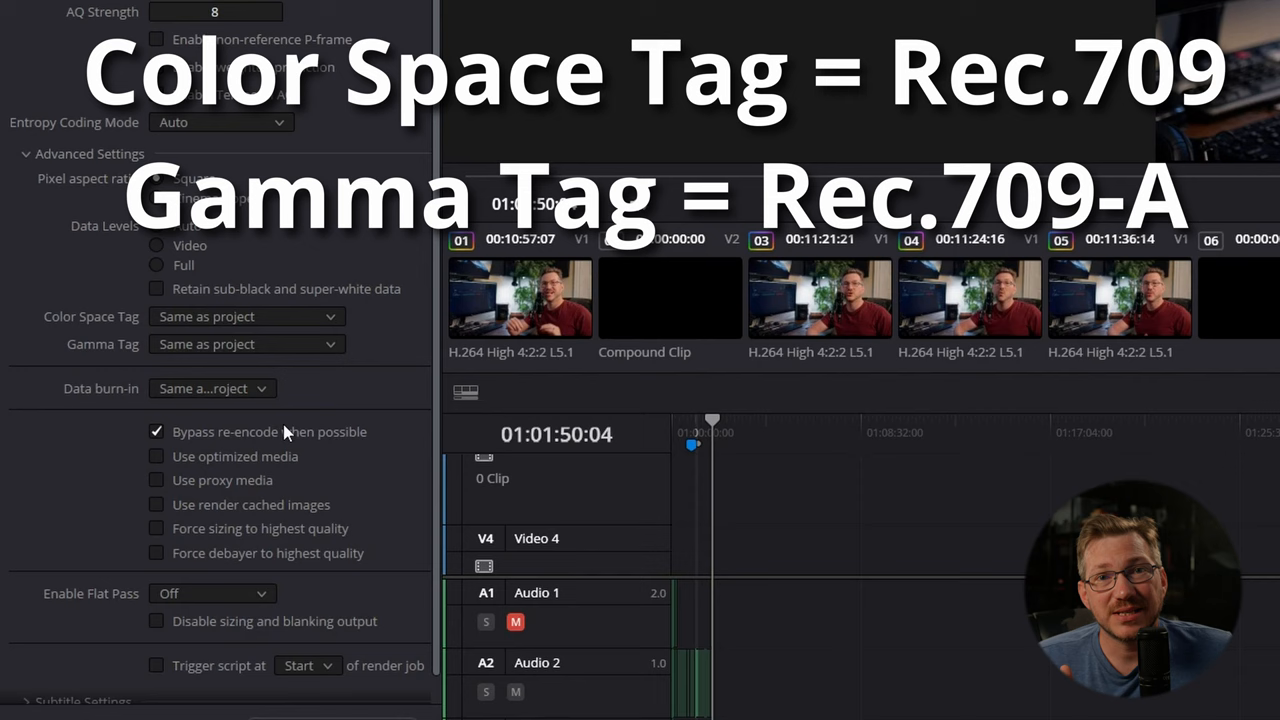
scroll("down", 3)
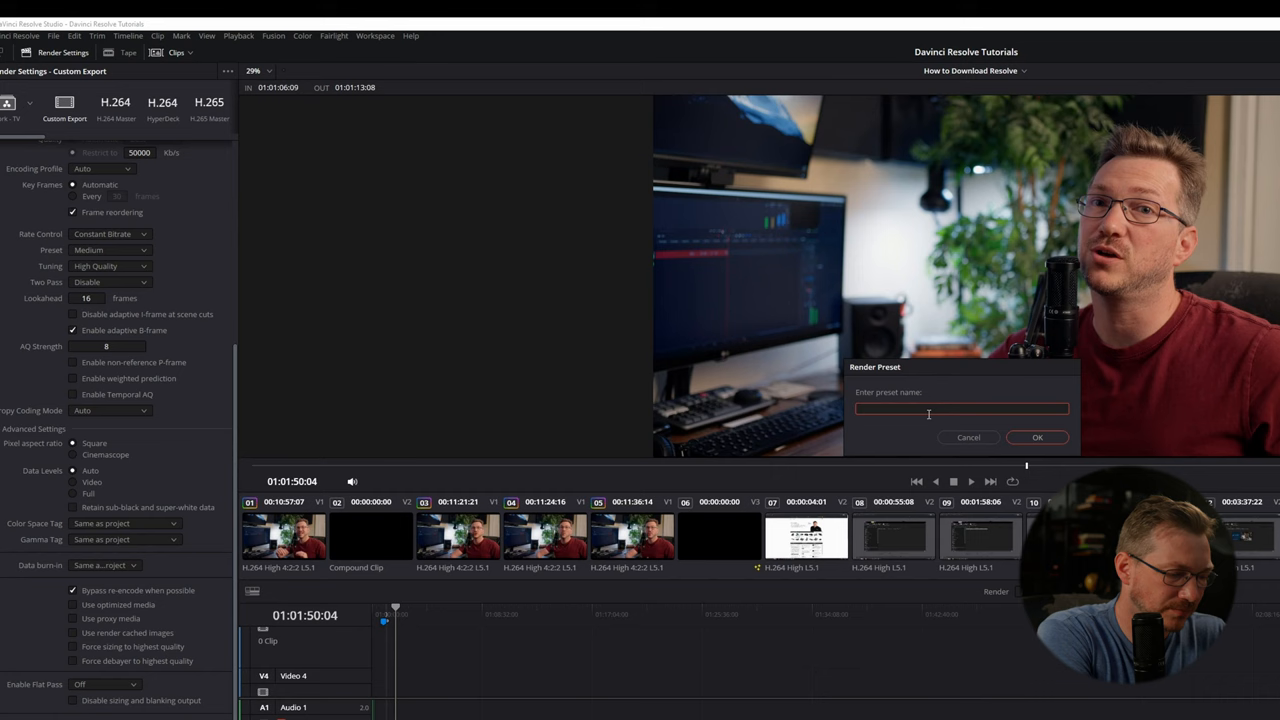
Confirm saving the render settings as a new preset named 'My preset'.
left_click(1036, 436)
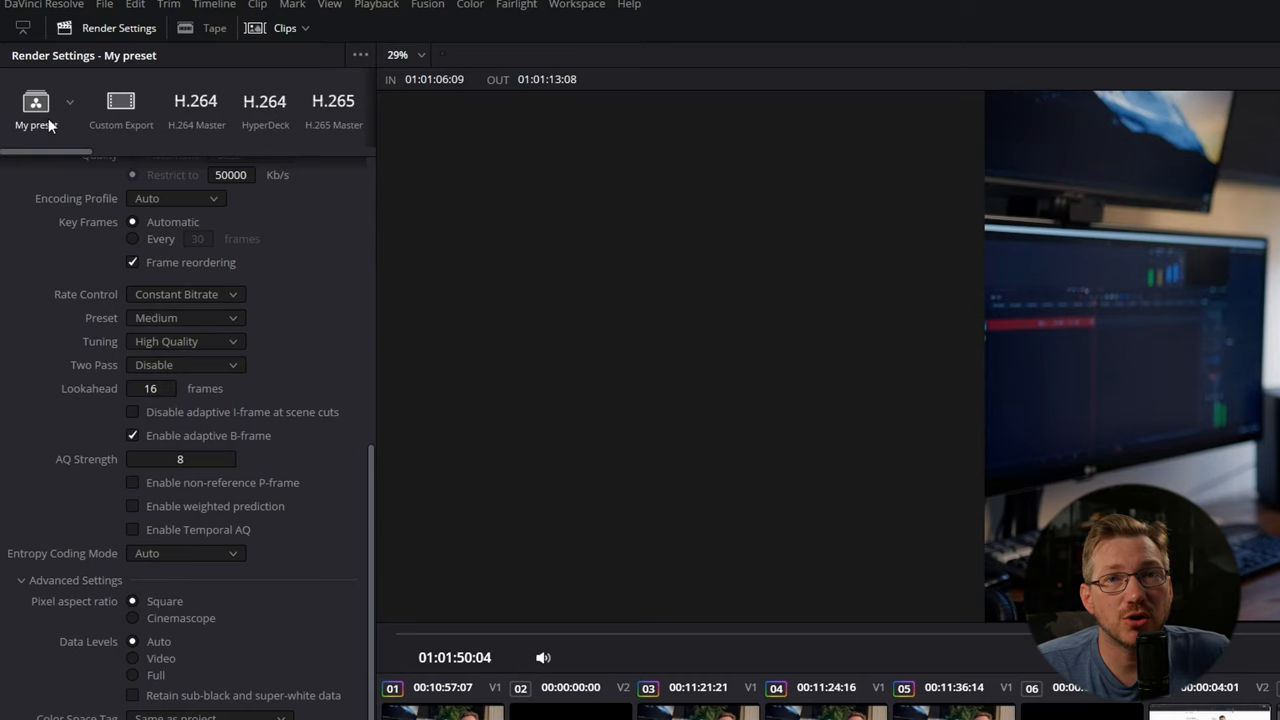